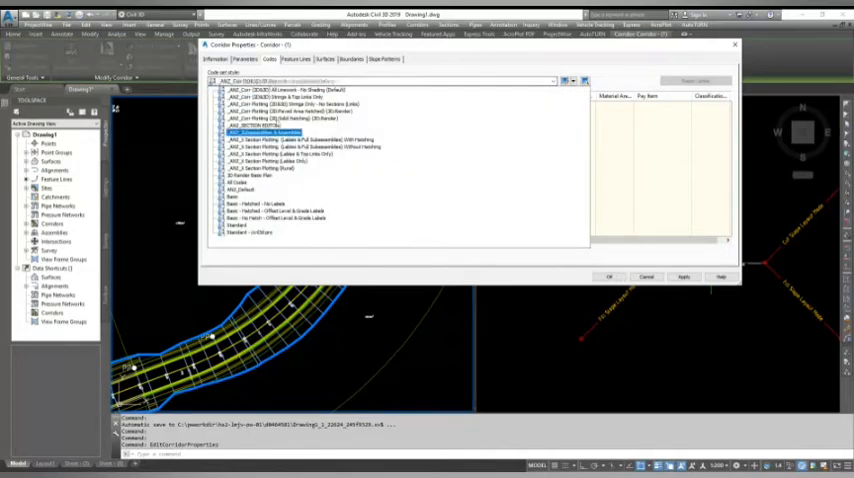
Step: Choose Basic from the corridor's Code set style list and apply it
left_click(290, 118)
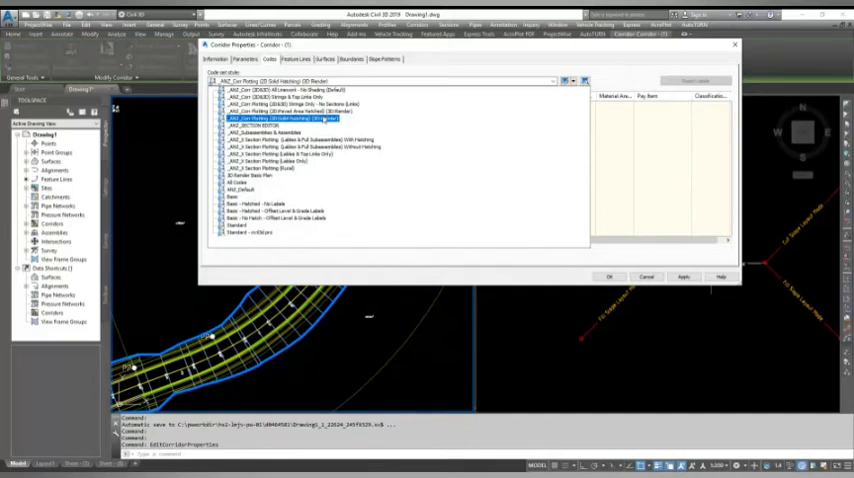
left_click(300, 139)
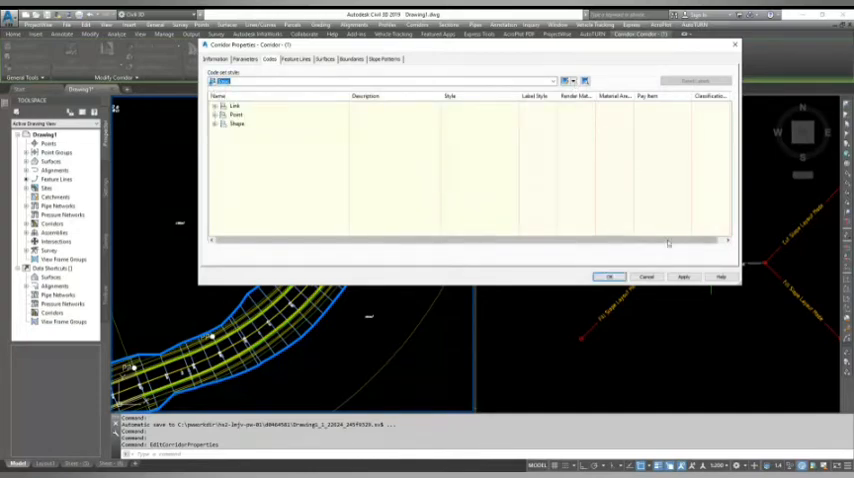
left_click(683, 277)
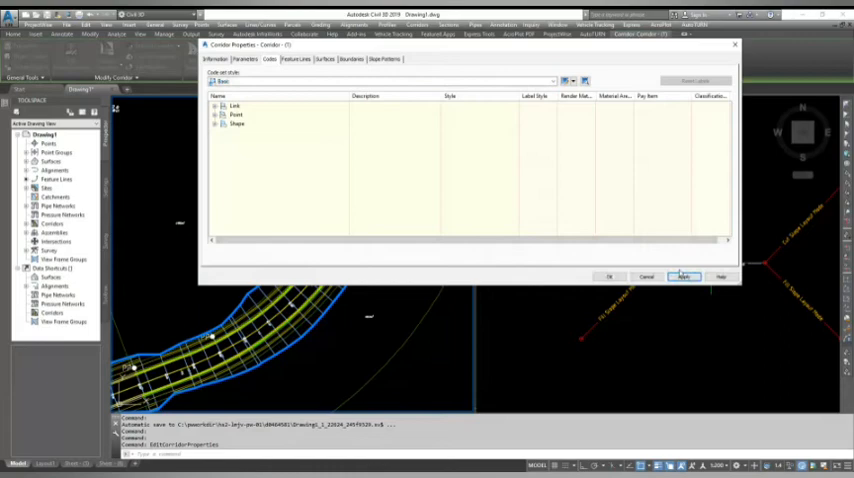
left_click(568, 81)
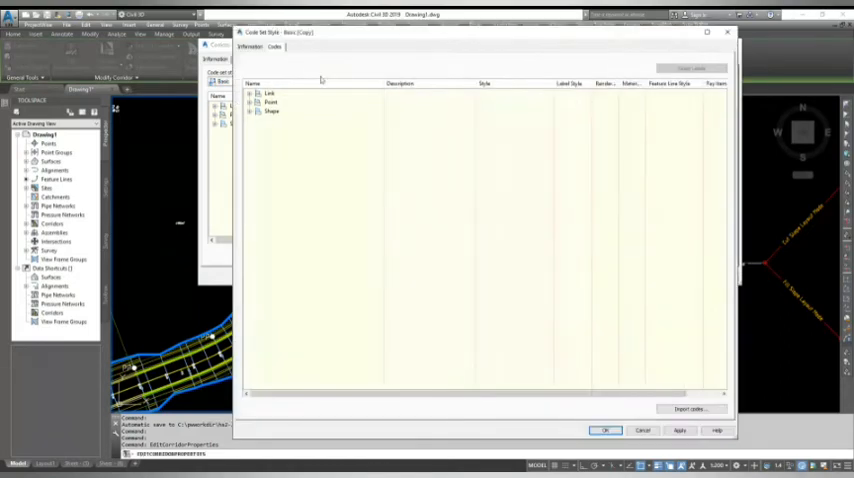
Step: Save the Basic copy as CIVIL3D PRO after reviewing its link, point and shape codes
left_click(250, 46)
type("CIVIL3D")
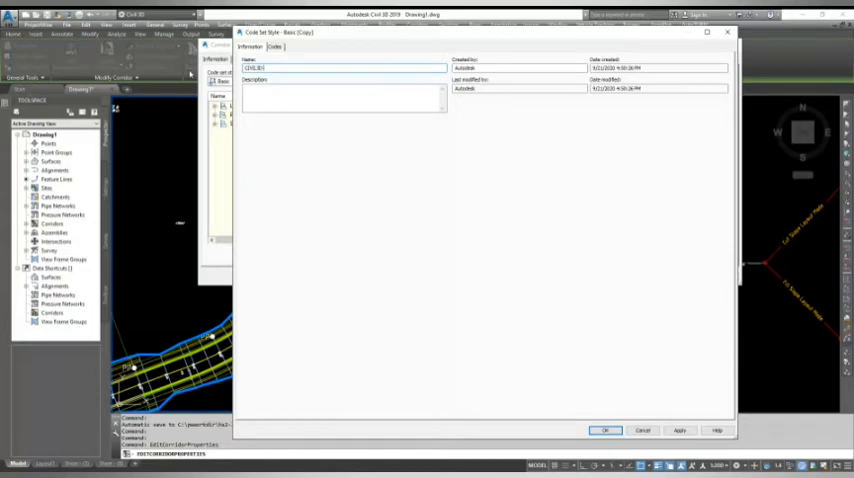
left_click(275, 47)
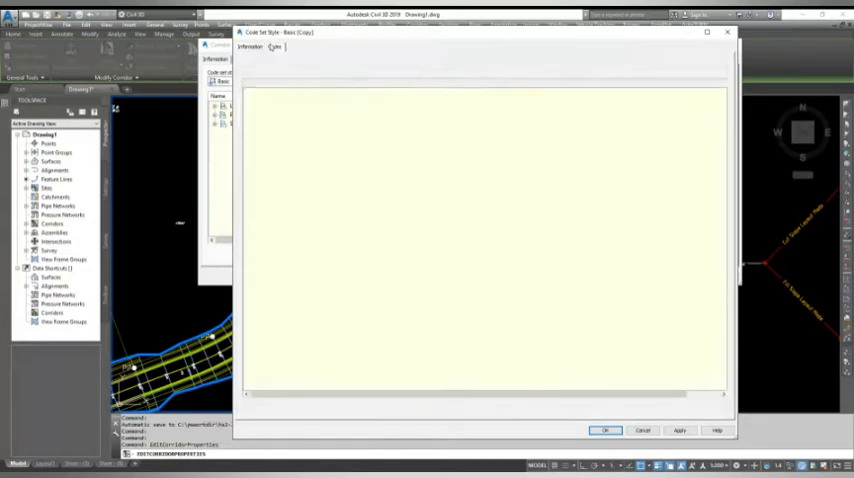
left_click(275, 47)
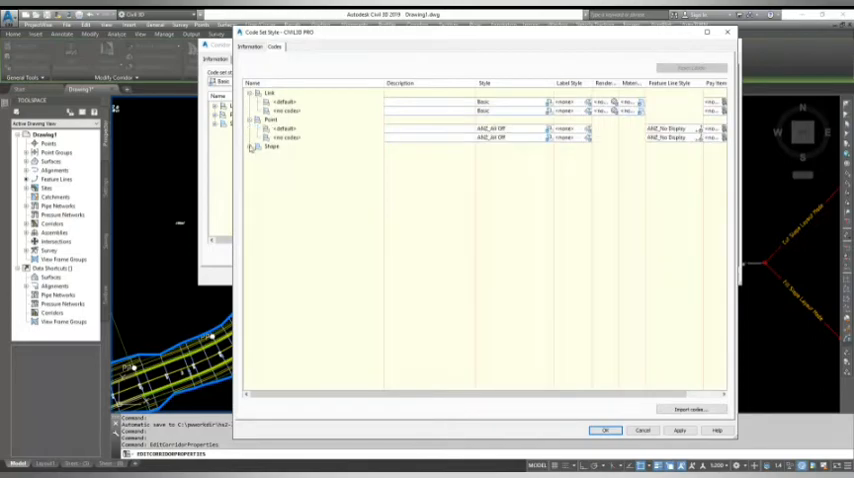
left_click(252, 146)
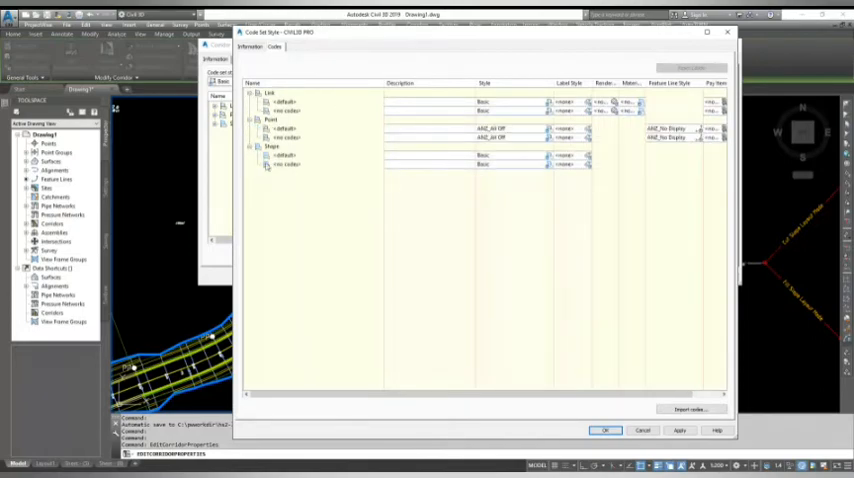
mouse_move(611, 154)
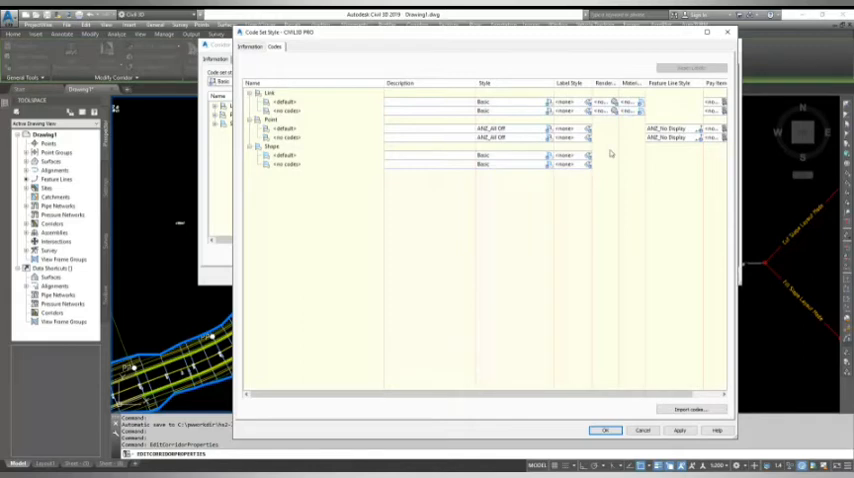
mouse_move(611, 150)
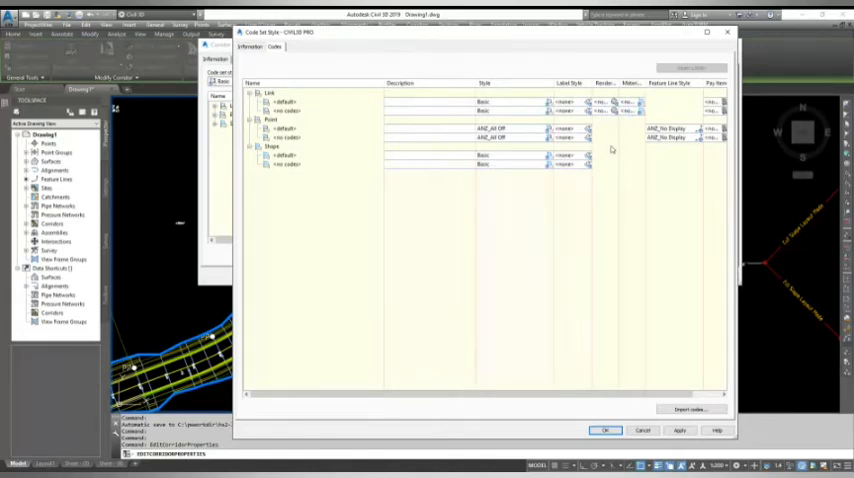
mouse_move(651, 379)
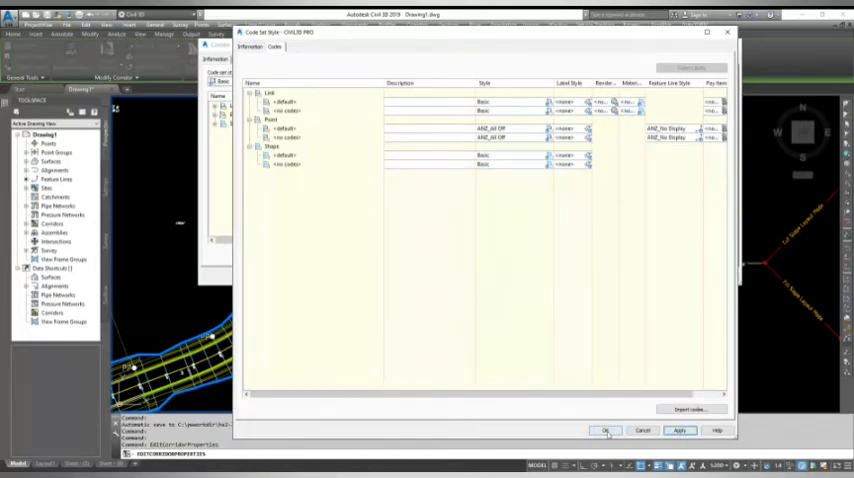
left_click(606, 430)
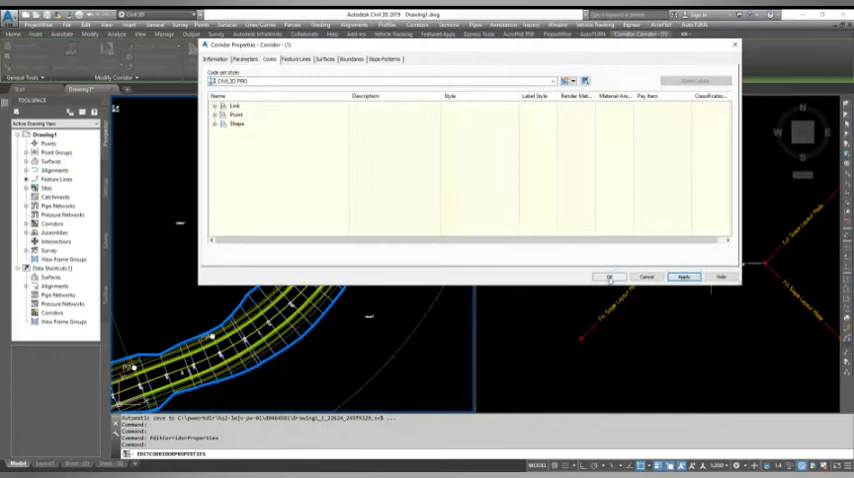
left_click(609, 277)
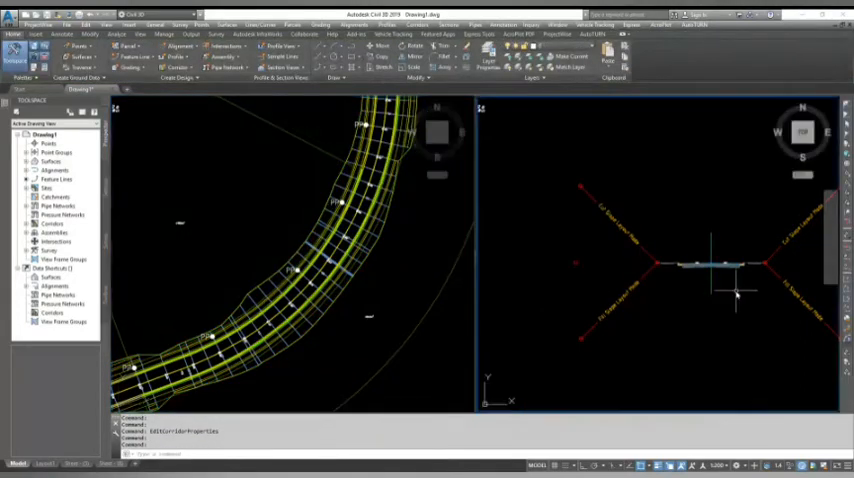
right_click(735, 293)
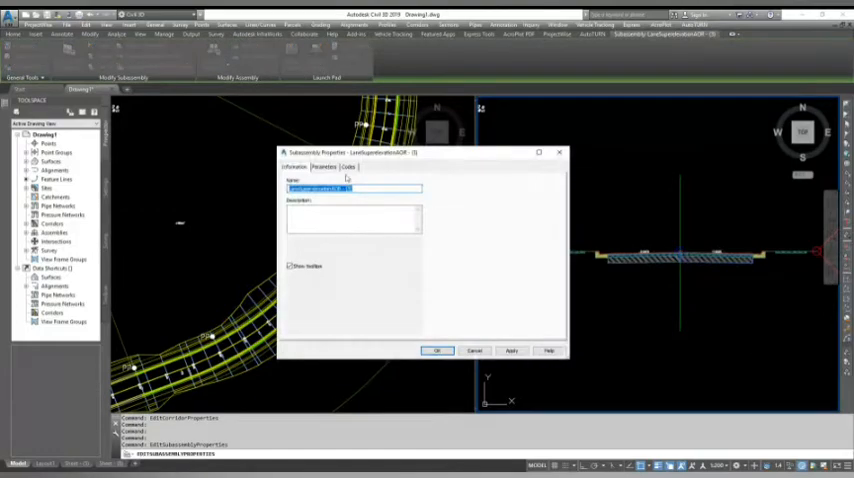
left_click(349, 167)
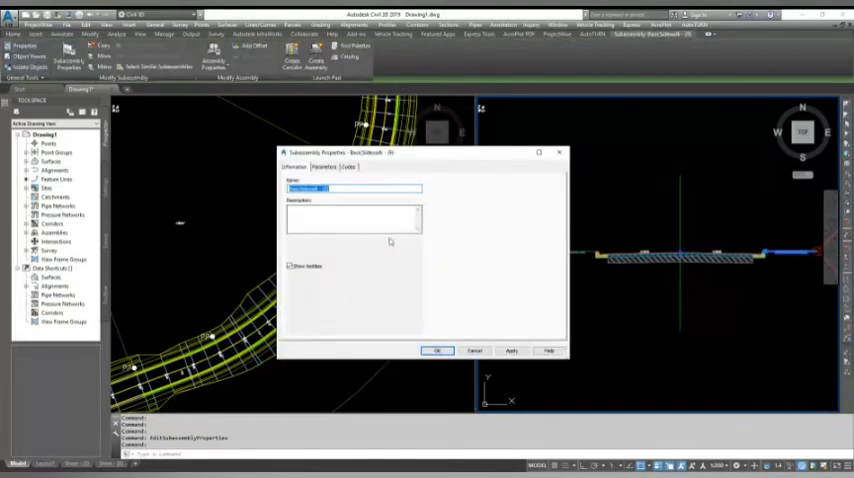
left_click(348, 167)
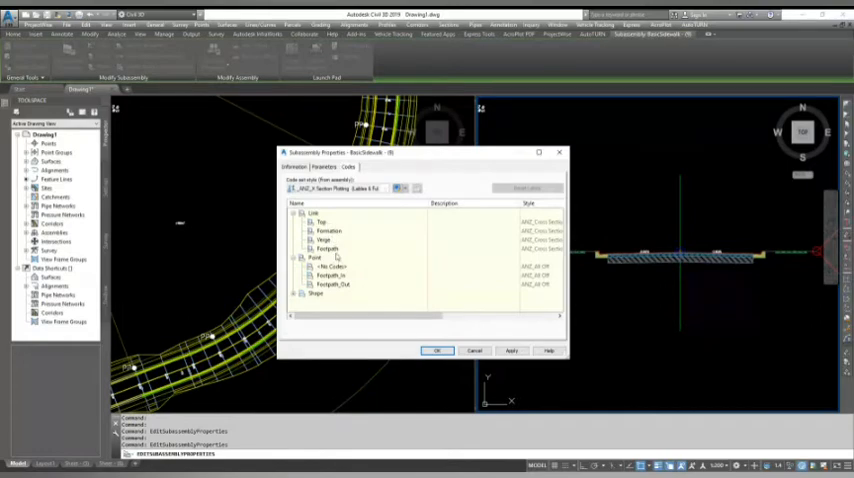
left_click(438, 350)
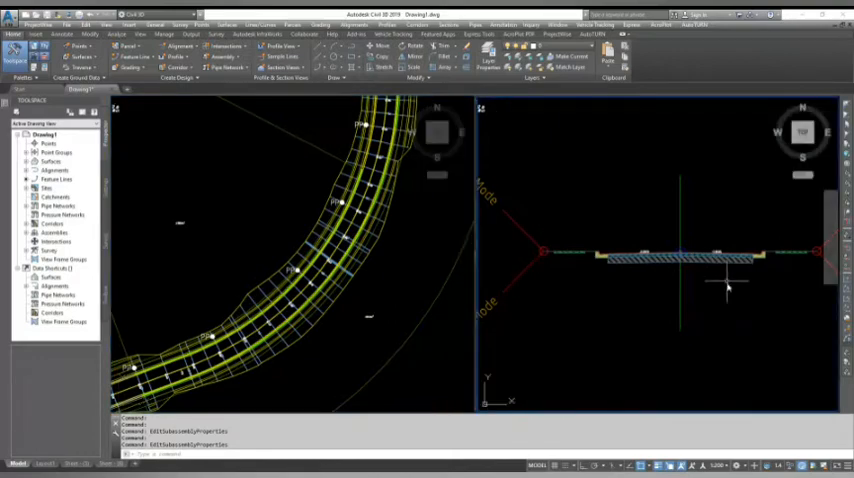
right_click(727, 287)
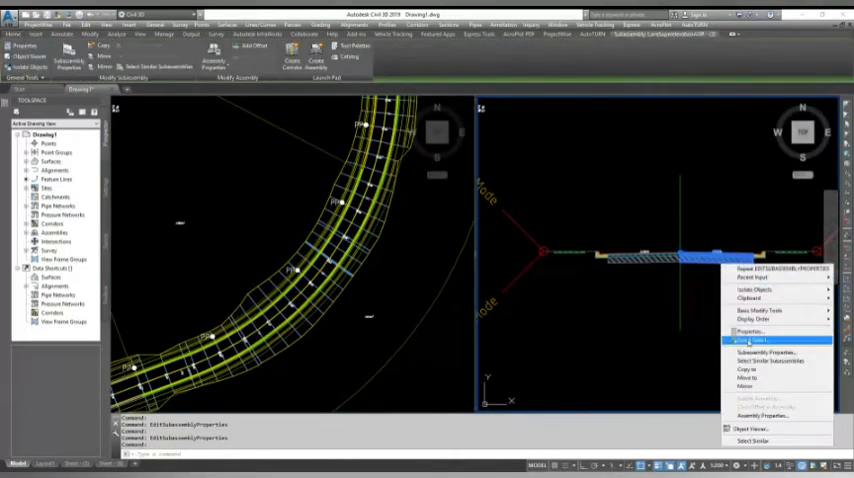
left_click(765, 352)
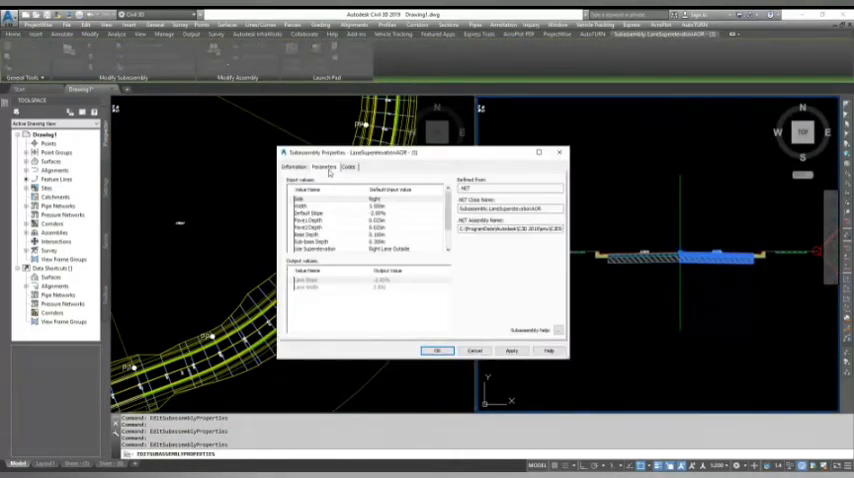
left_click(348, 166)
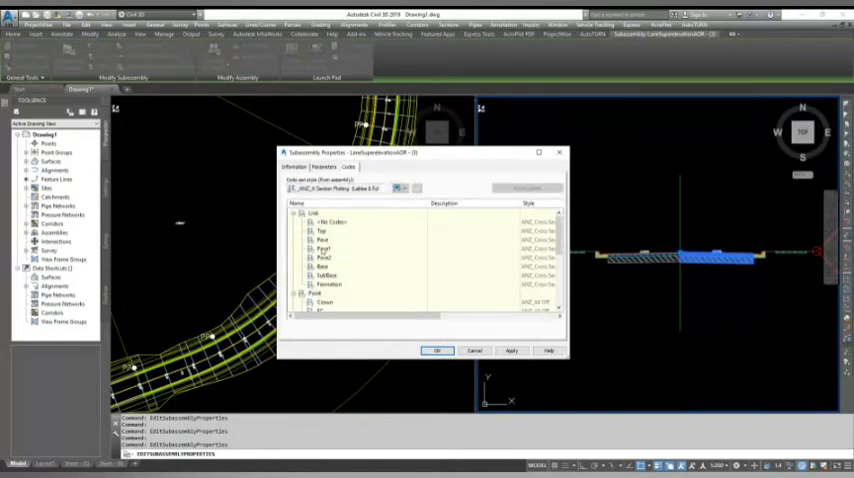
left_click(437, 350)
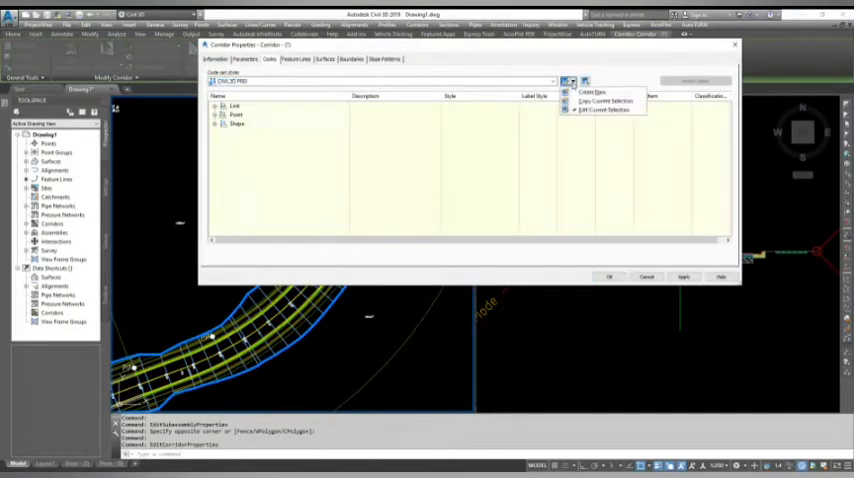
Step: Edit CIVIL3D PRO and import codes from the corridor's subassemblies
left_click(603, 110)
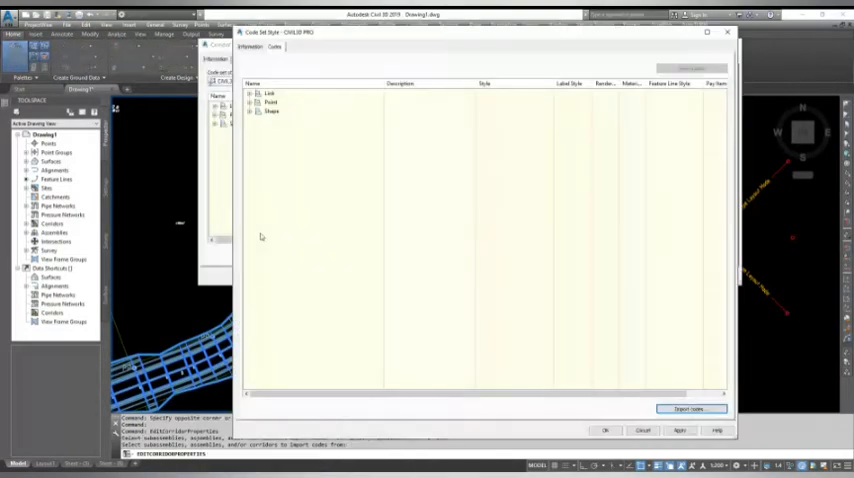
left_click(251, 92)
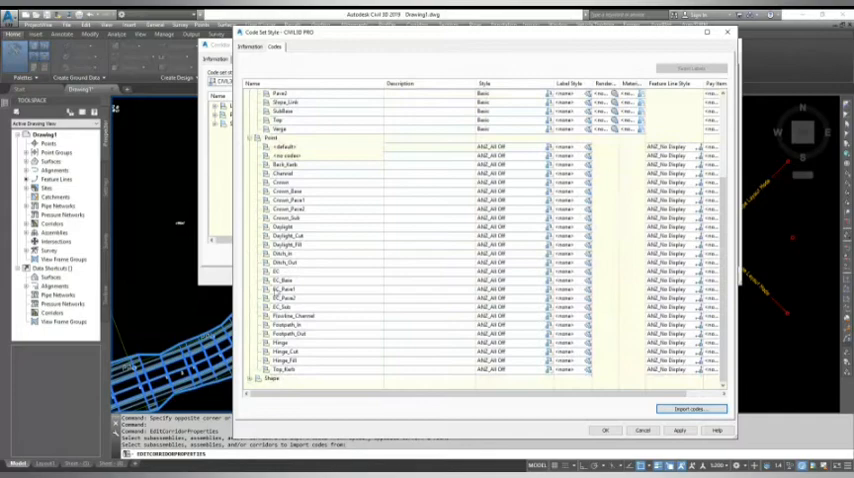
scroll("down", 3)
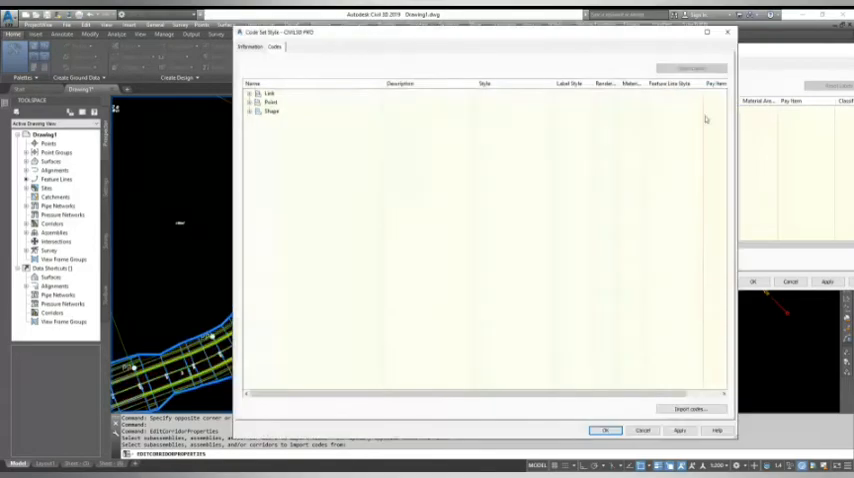
Step: Give all CIVIL3D PRO link codes the No Links style, save, and rebuild the corridor
left_click(250, 93)
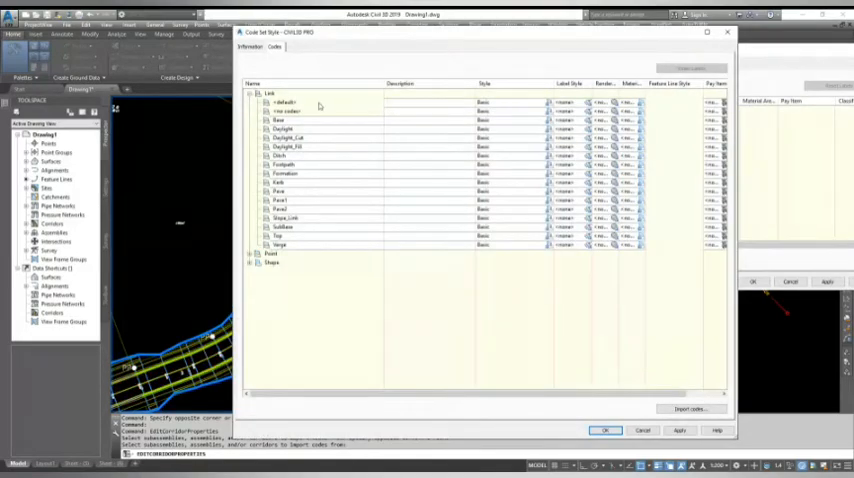
left_click(285, 102)
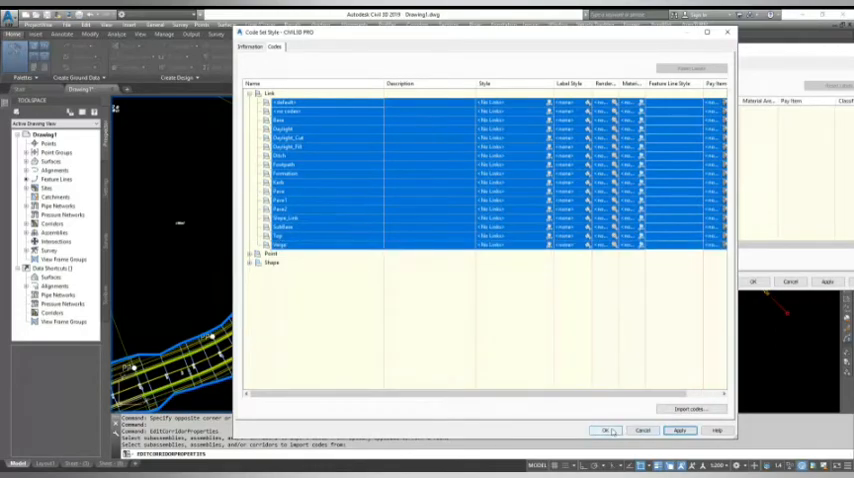
left_click(608, 430)
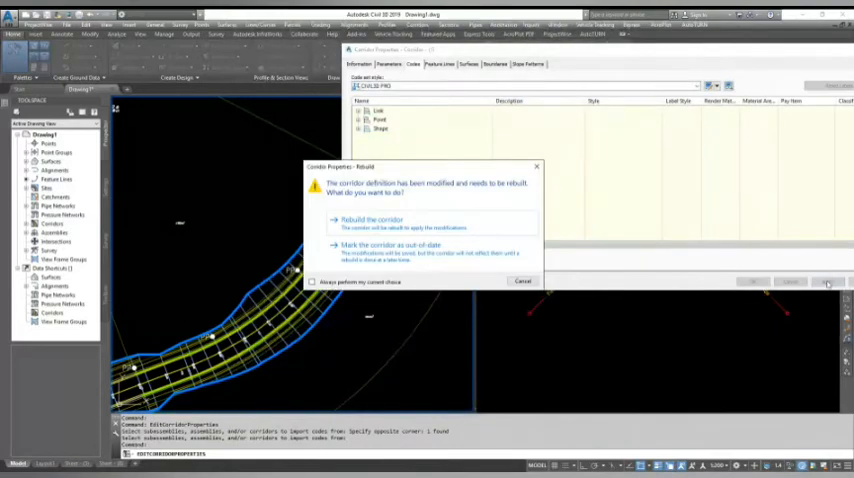
left_click(372, 219)
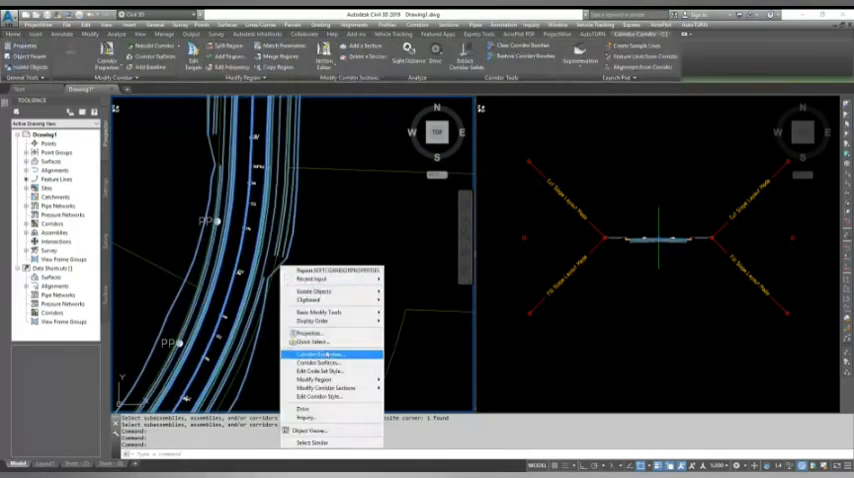
Step: Reopen CIVIL3D PRO from Corridor Properties and start picking a shape style for Pave
left_click(318, 354)
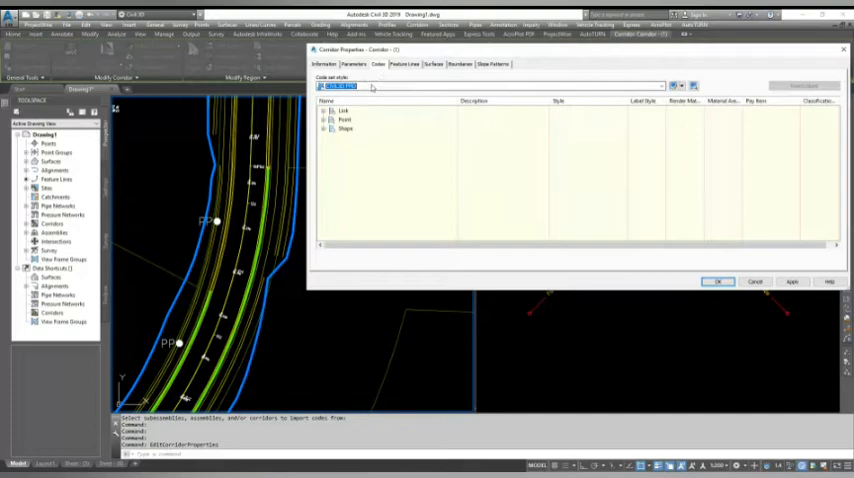
left_click(676, 86)
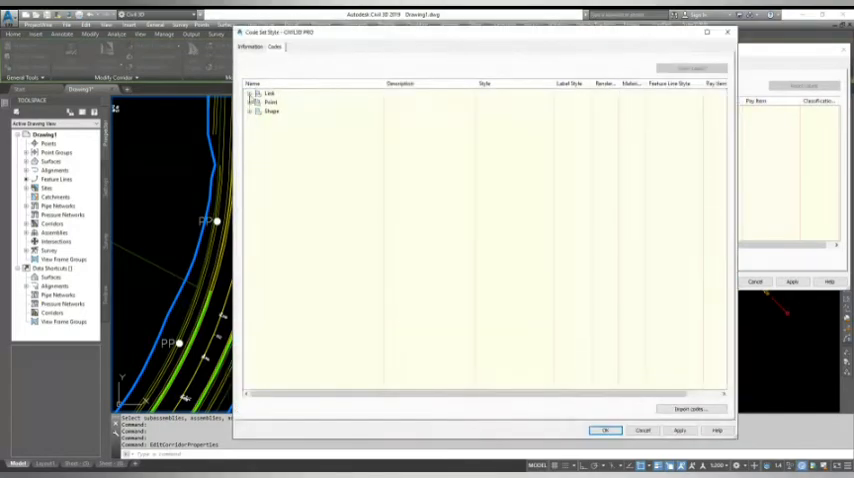
left_click(251, 93)
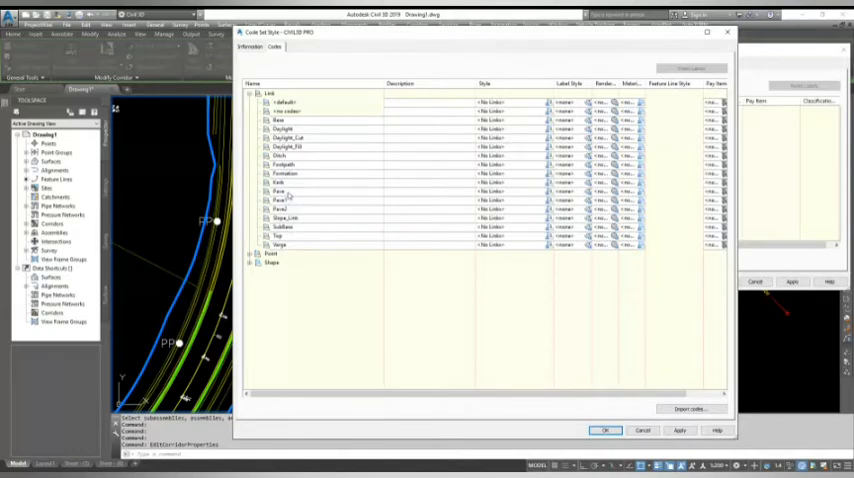
left_click(290, 191)
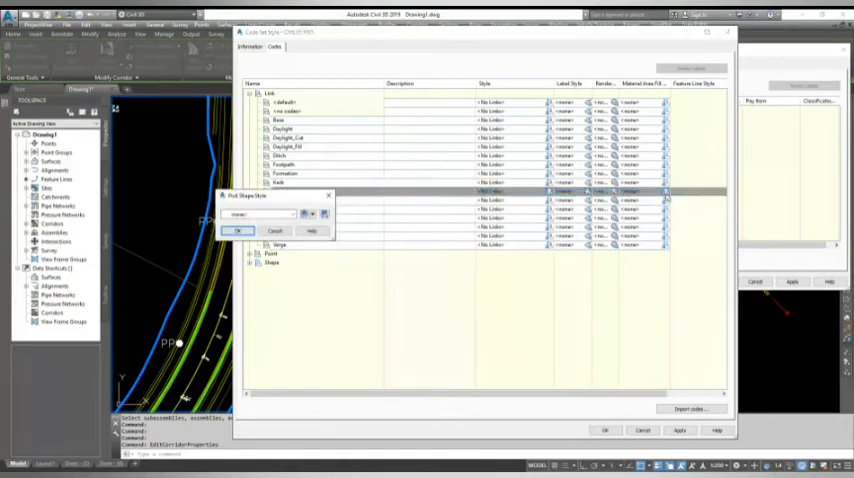
Step: Choose Basic as the starting shape style for the Pave code
left_click(291, 214)
type("RoadCivilPro")
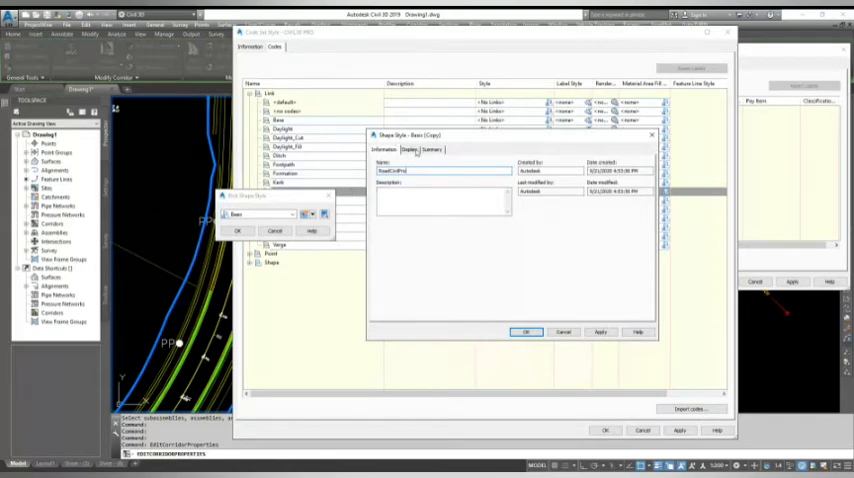
Step: Give RoadCivilPro a grey shape area fill colour and save the style
left_click(411, 149)
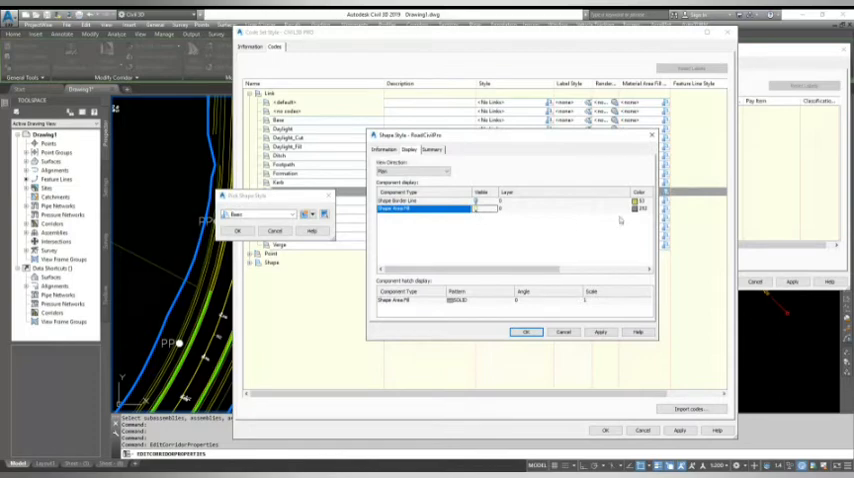
mouse_move(515, 212)
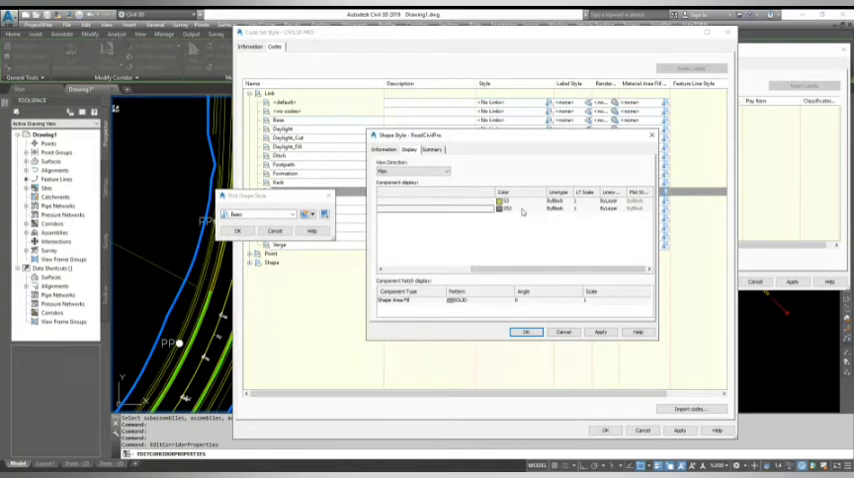
left_click(507, 201)
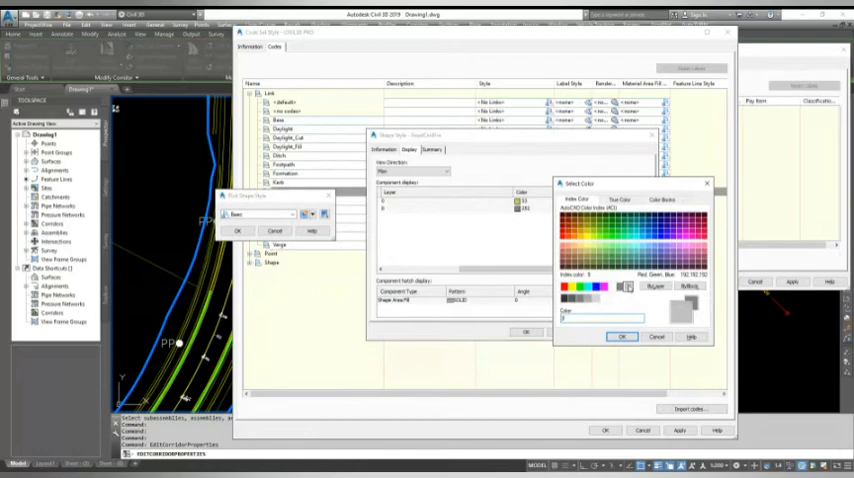
left_click(622, 336)
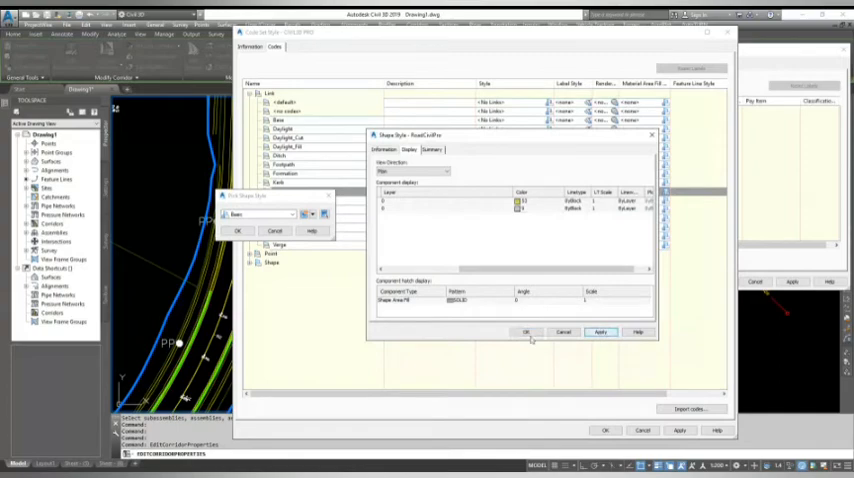
left_click(527, 332)
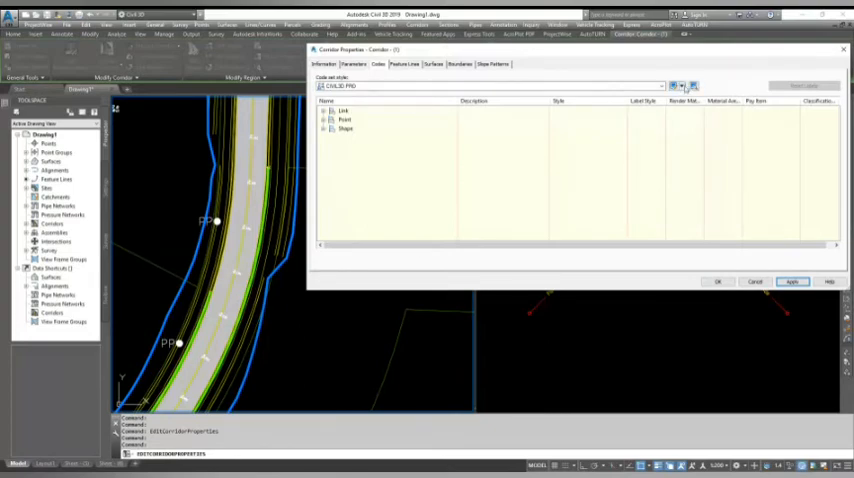
Step: Reopen CIVIL3D PRO and start picking a shape style for Daylight
left_click(675, 86)
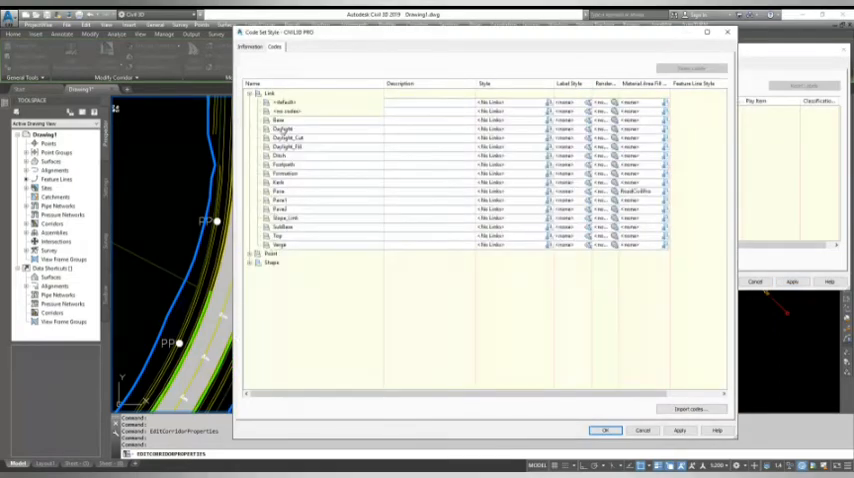
left_click(290, 128)
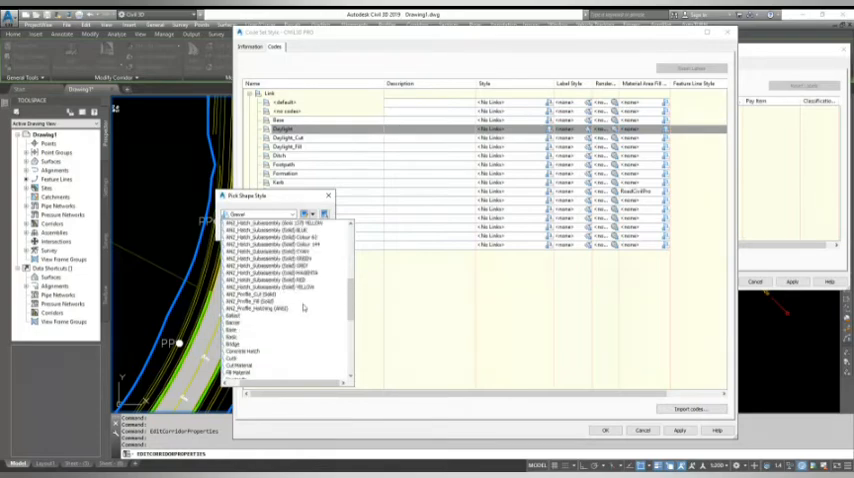
Step: Give Daylight an ANZ hatch style and choose Basic as Footpath's starting style
left_click(275, 287)
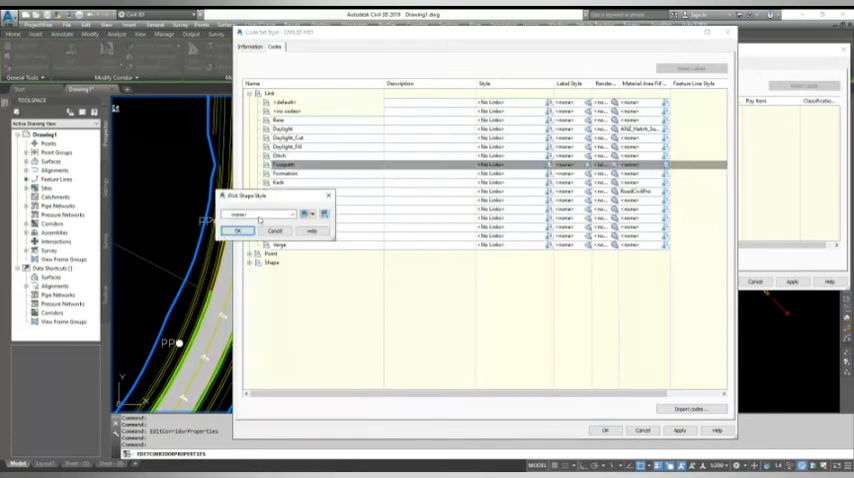
left_click(310, 214)
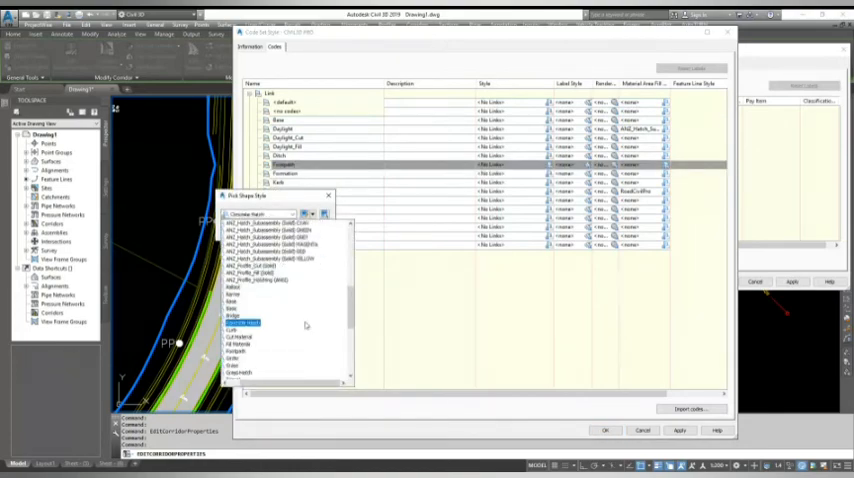
left_click(232, 302)
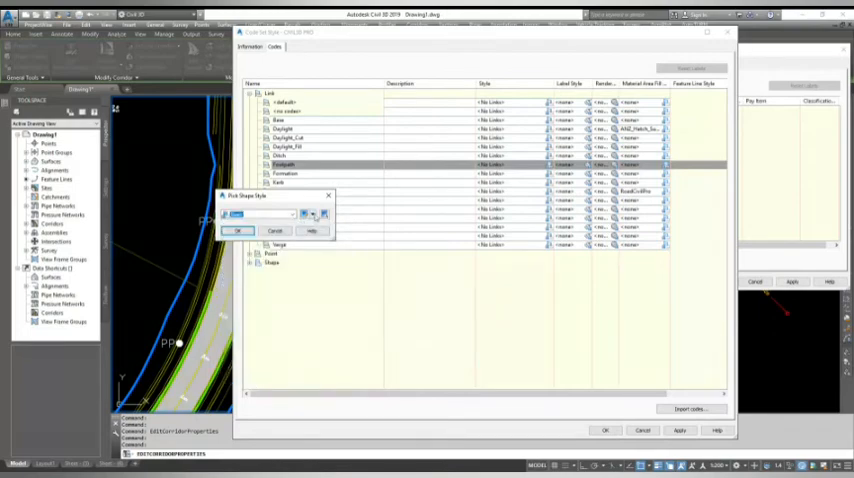
left_click(308, 215)
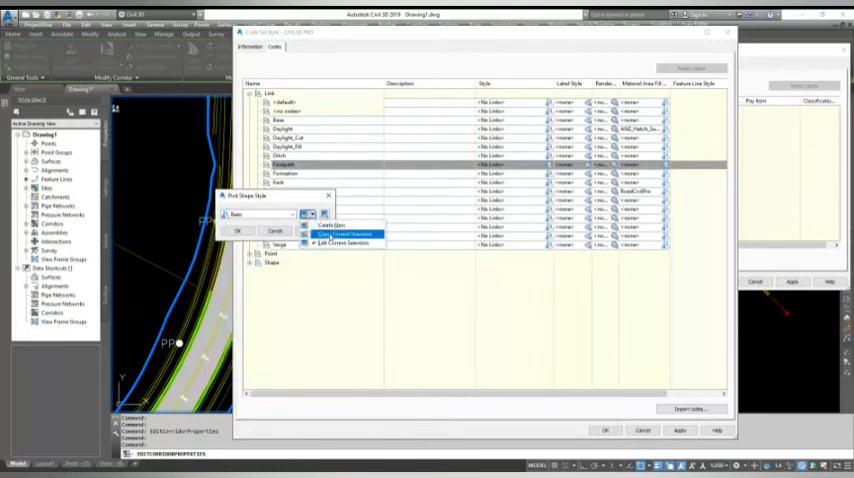
Step: Copy Basic and give its area fill the AR-HBONE herringbone hatch
left_click(345, 233)
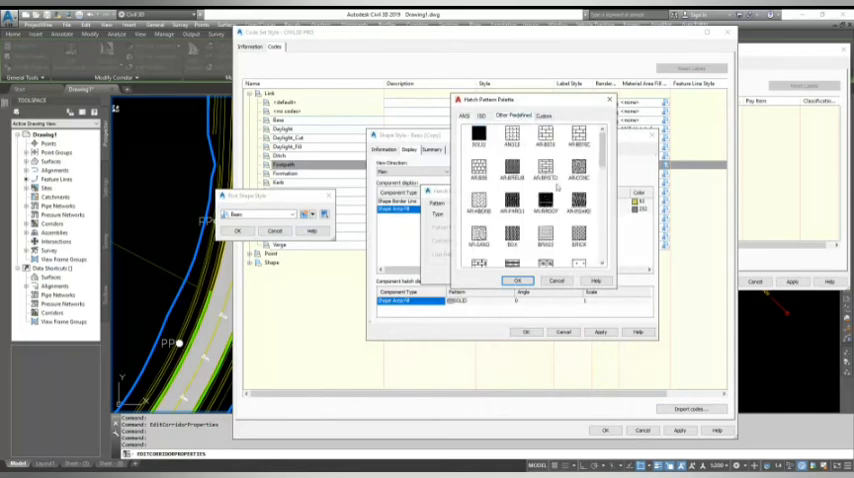
left_click(517, 279)
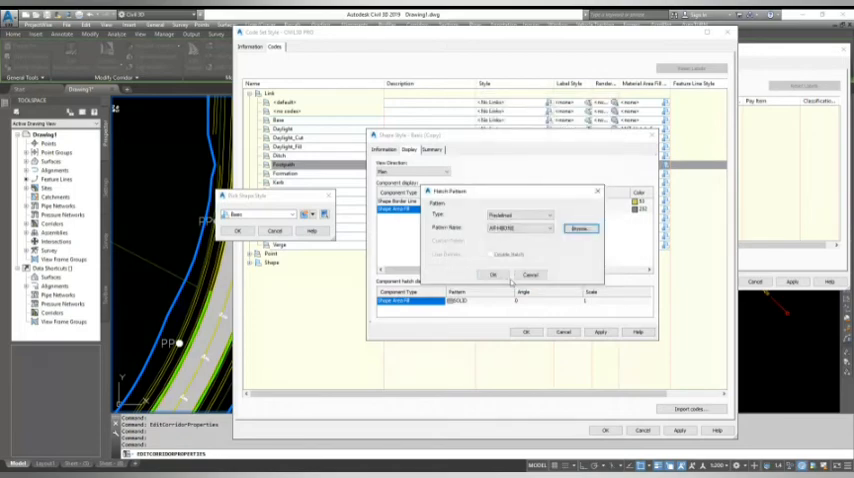
left_click(492, 275)
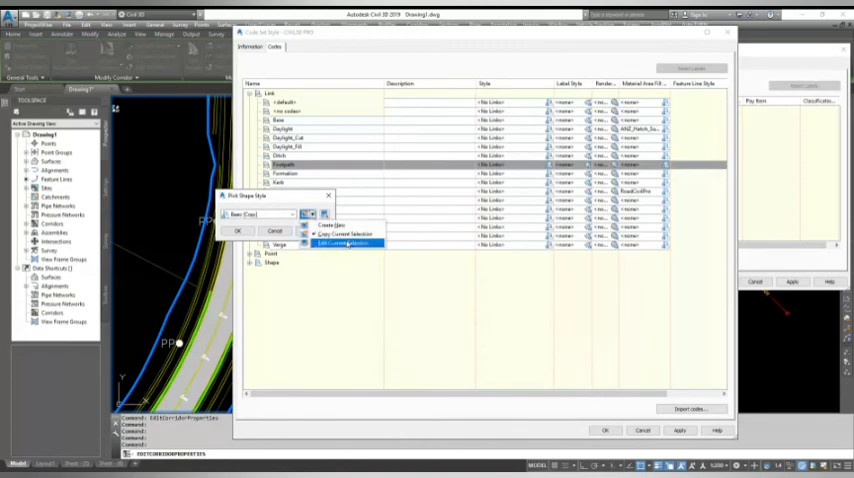
Step: Confirm the Footpath herringbone hatch at 0.005 scale and reopen the second corridor's properties
left_click(345, 244)
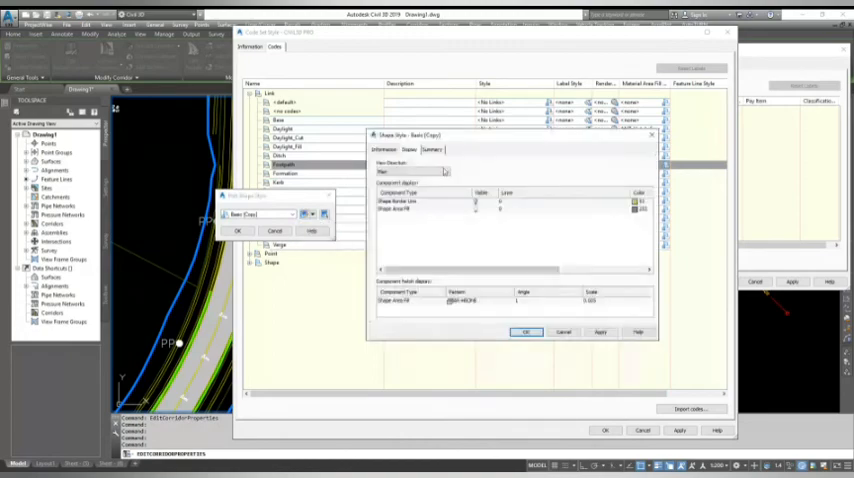
left_click(385, 150)
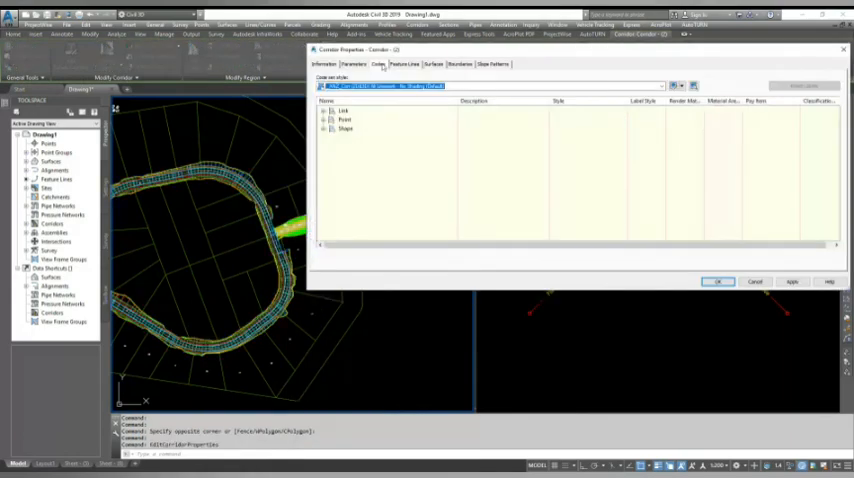
Step: Give the second corridor the CIVIL3D PRO code set style and apply it
left_click(672, 85)
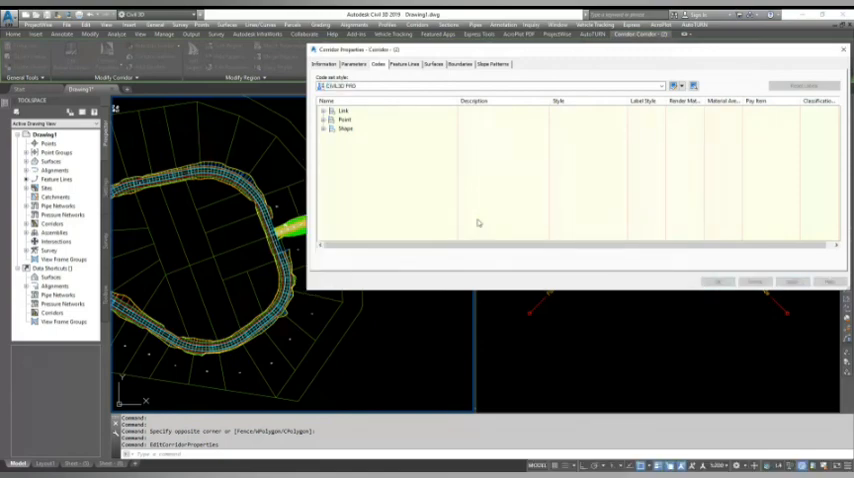
left_click(791, 281)
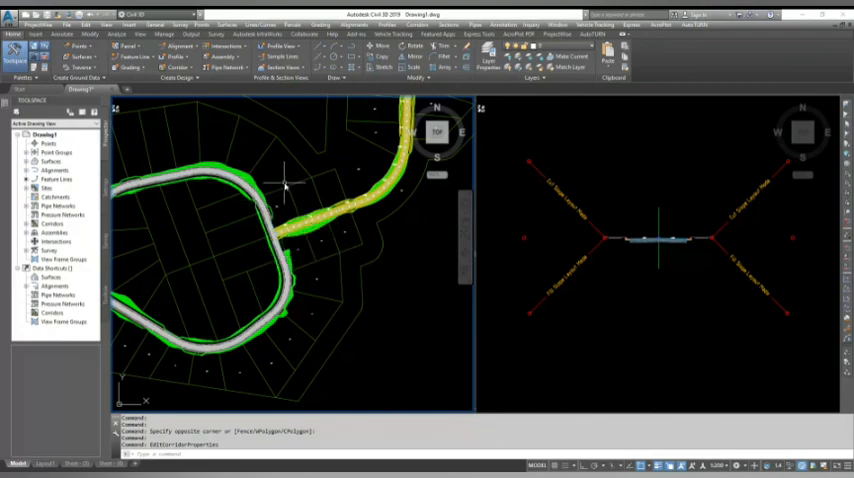
mouse_move(300, 213)
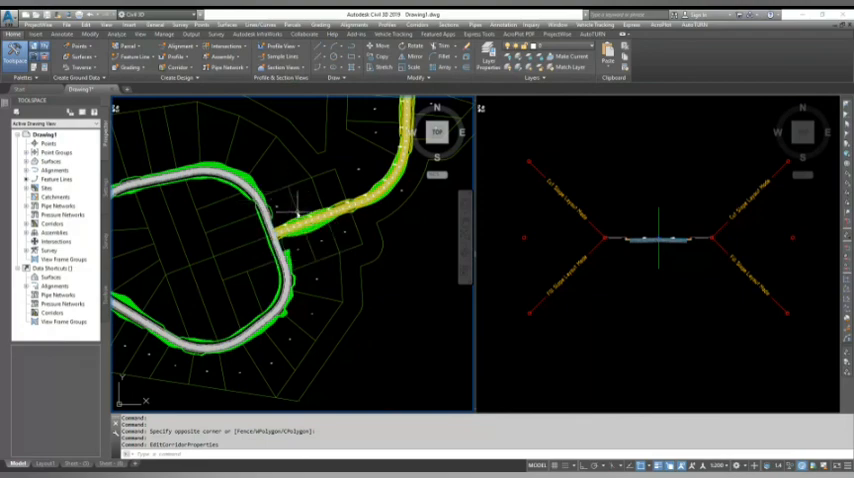
mouse_move(335, 250)
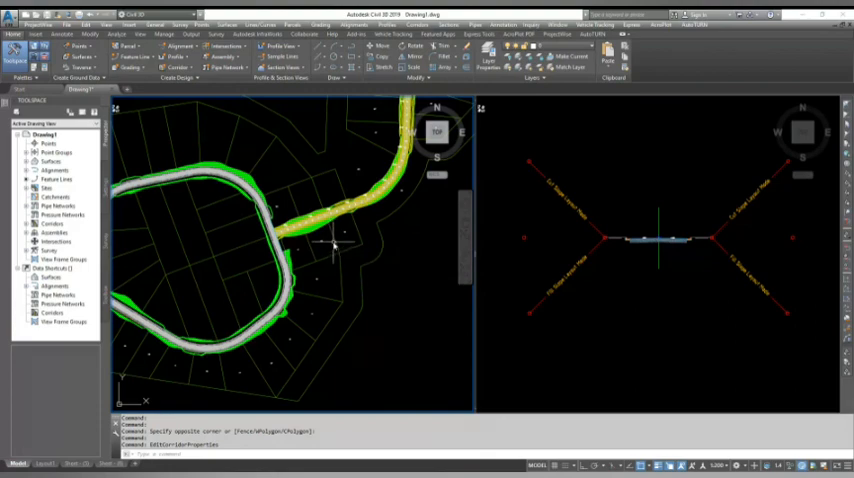
mouse_move(333, 247)
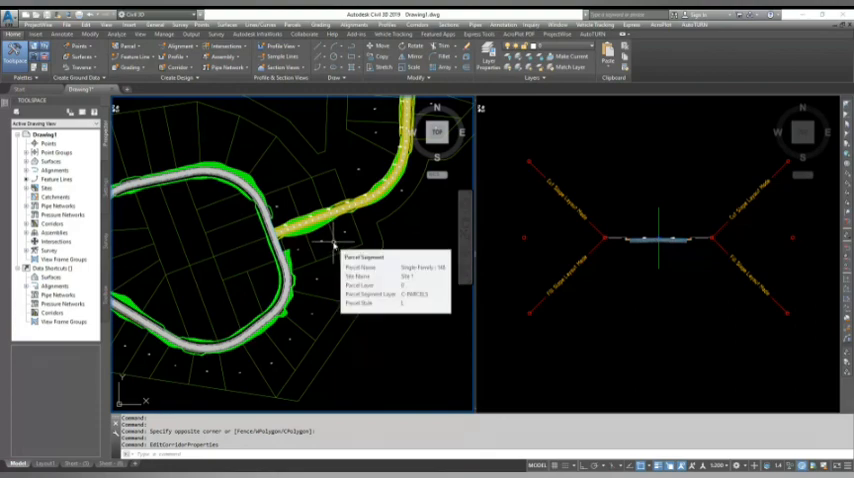